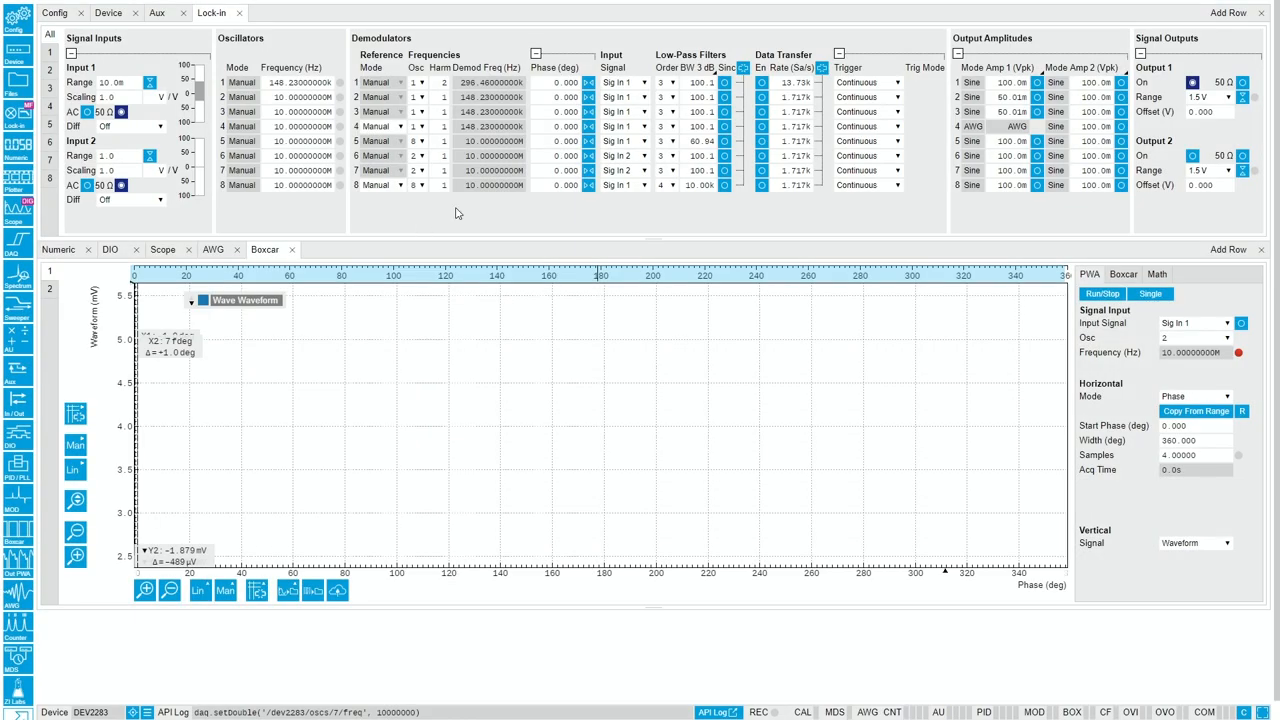
Set demodulator 8's input signal to Trigger 1 and its reference mode to ExtRef
left_click(625, 185)
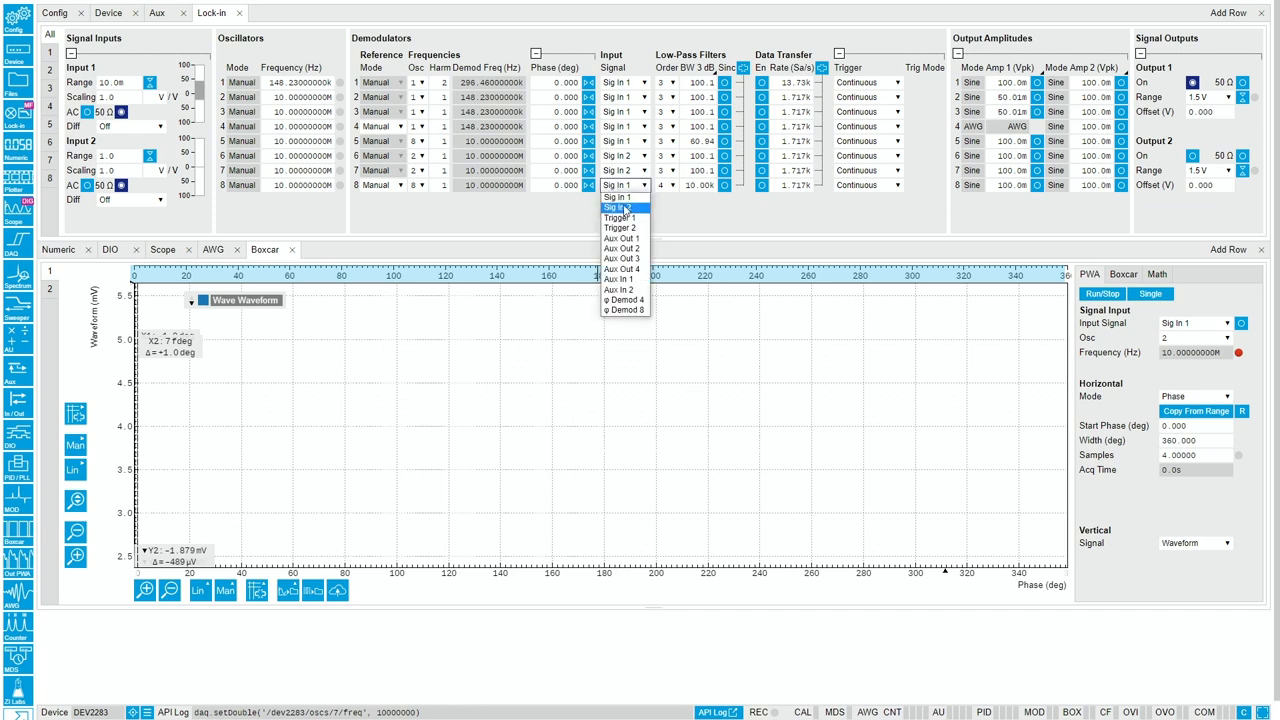
left_click(619, 217)
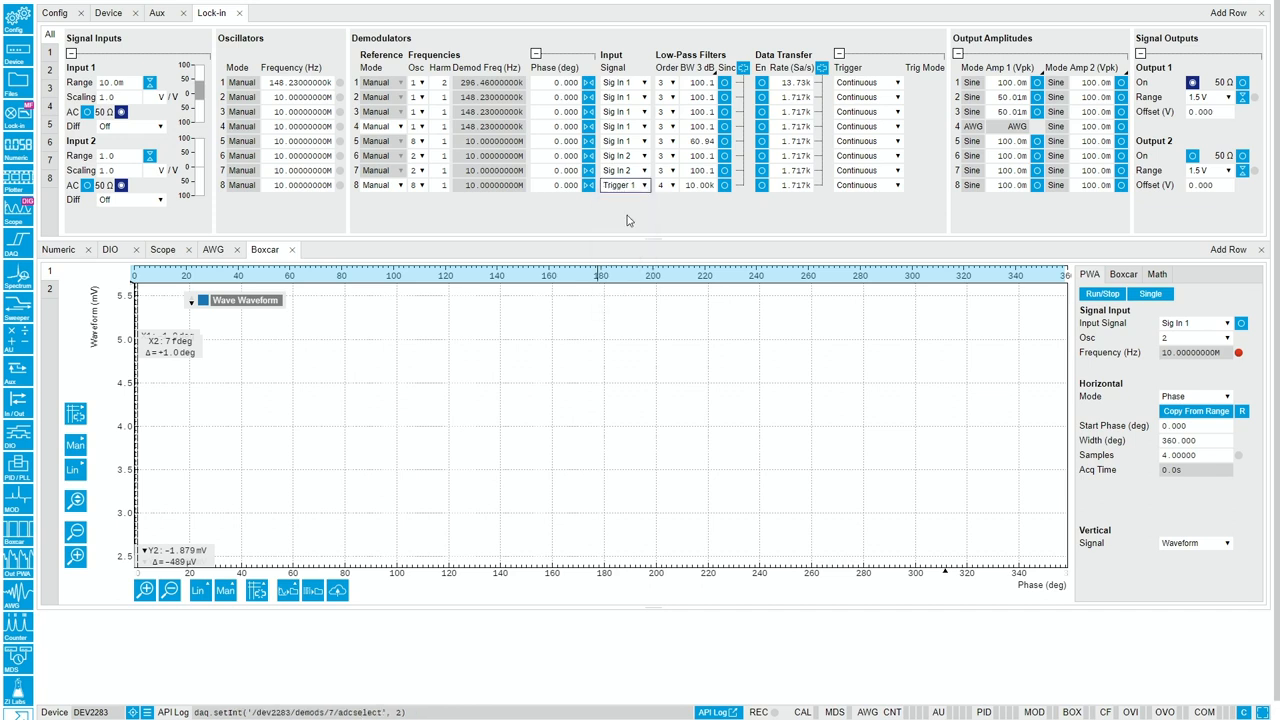
left_click(378, 185)
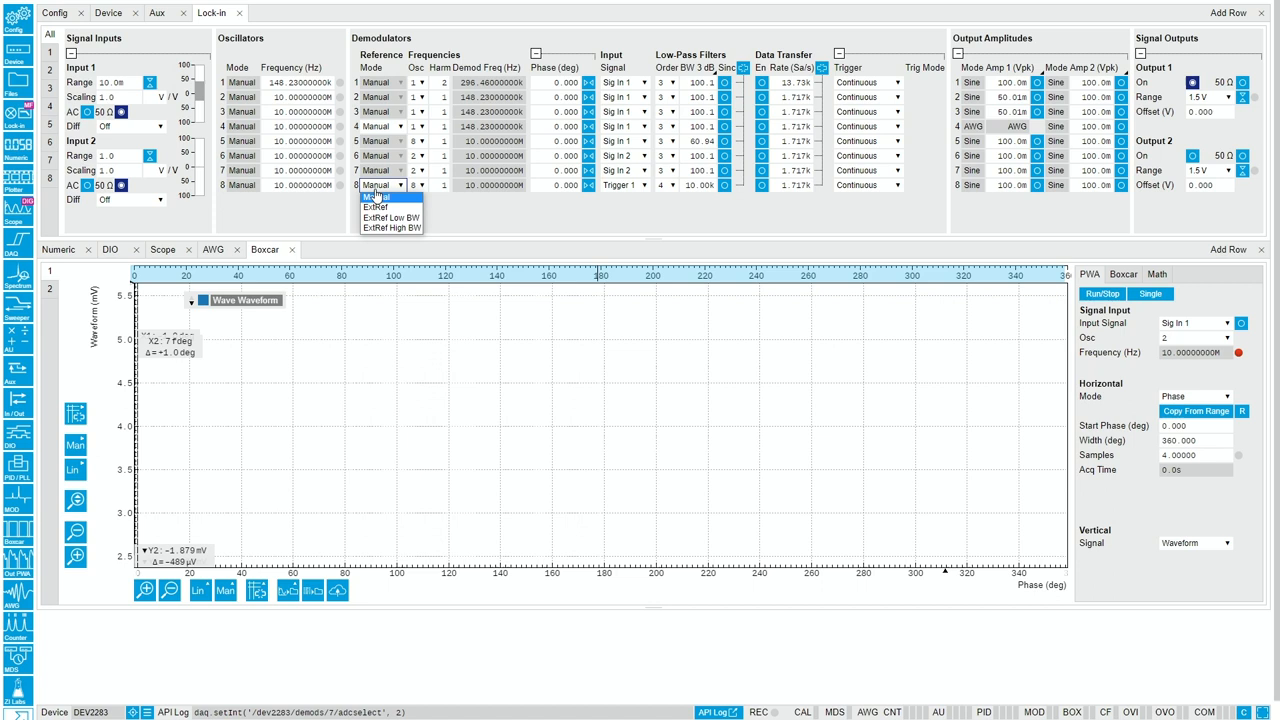
left_click(375, 197)
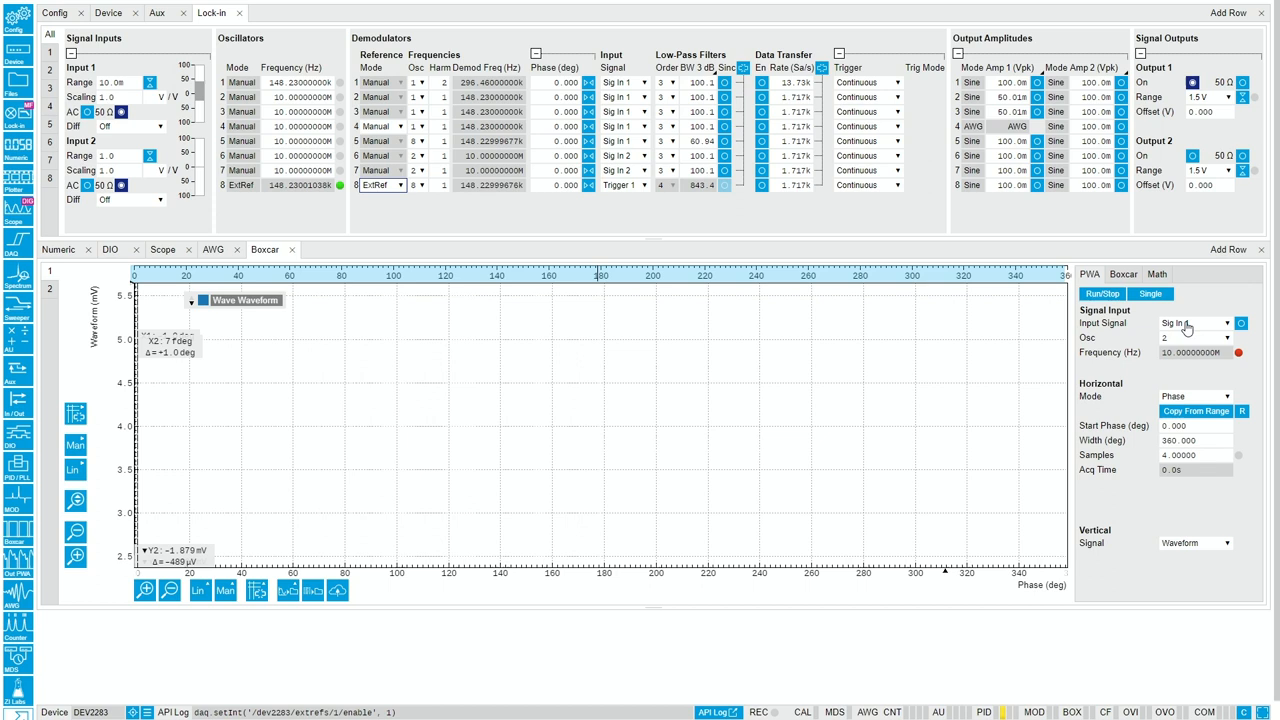
Keep Sig In 1 as the waveform analyzer input and start acquisition
left_click(1193, 322)
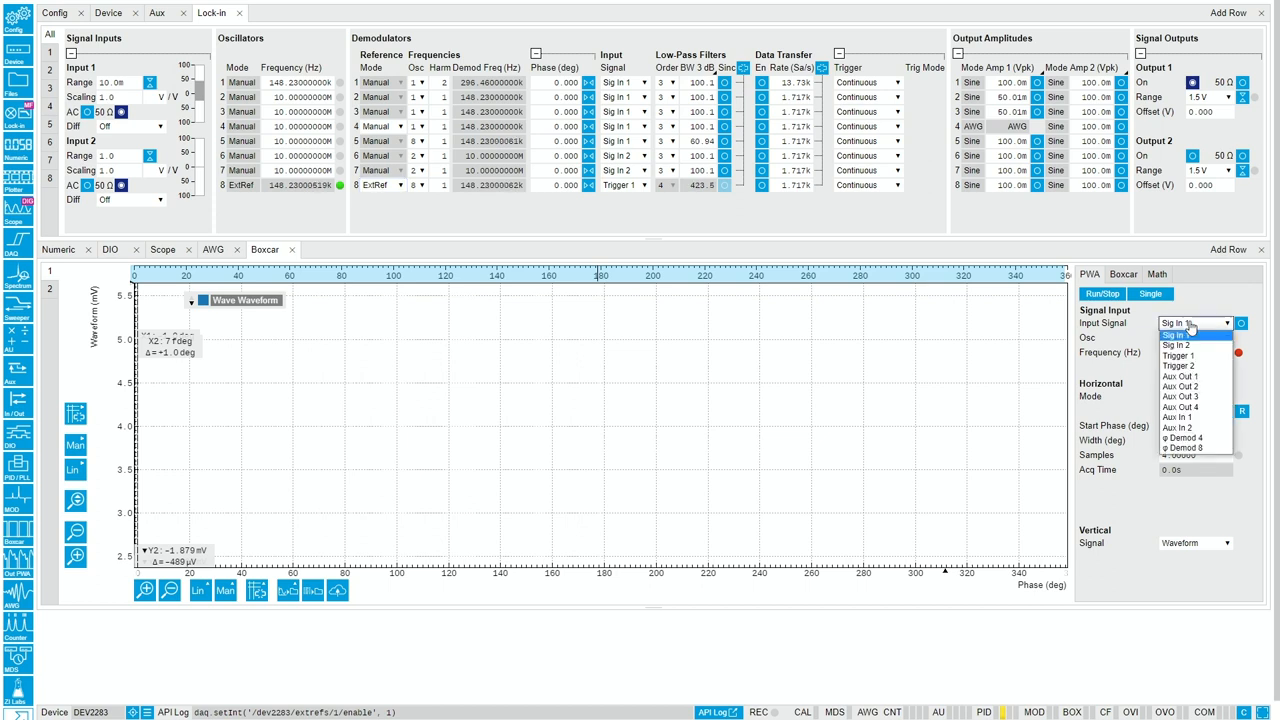
left_click(1195, 337)
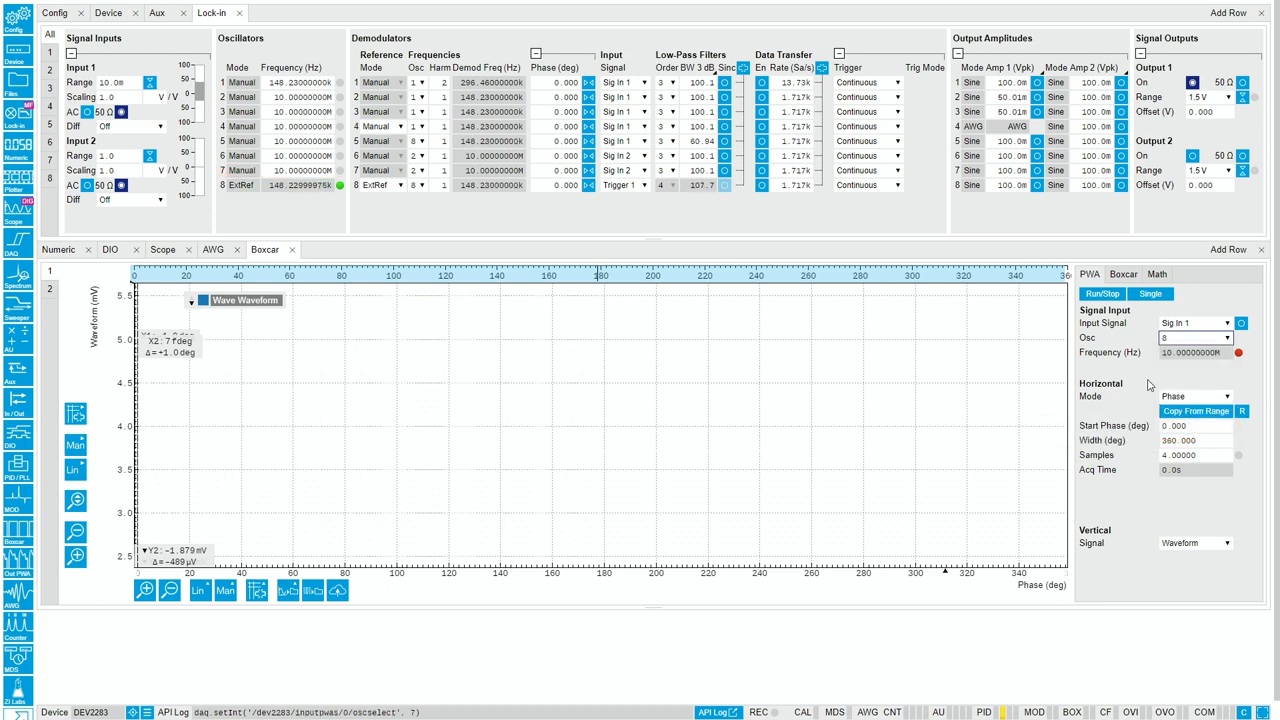
left_click(1101, 293)
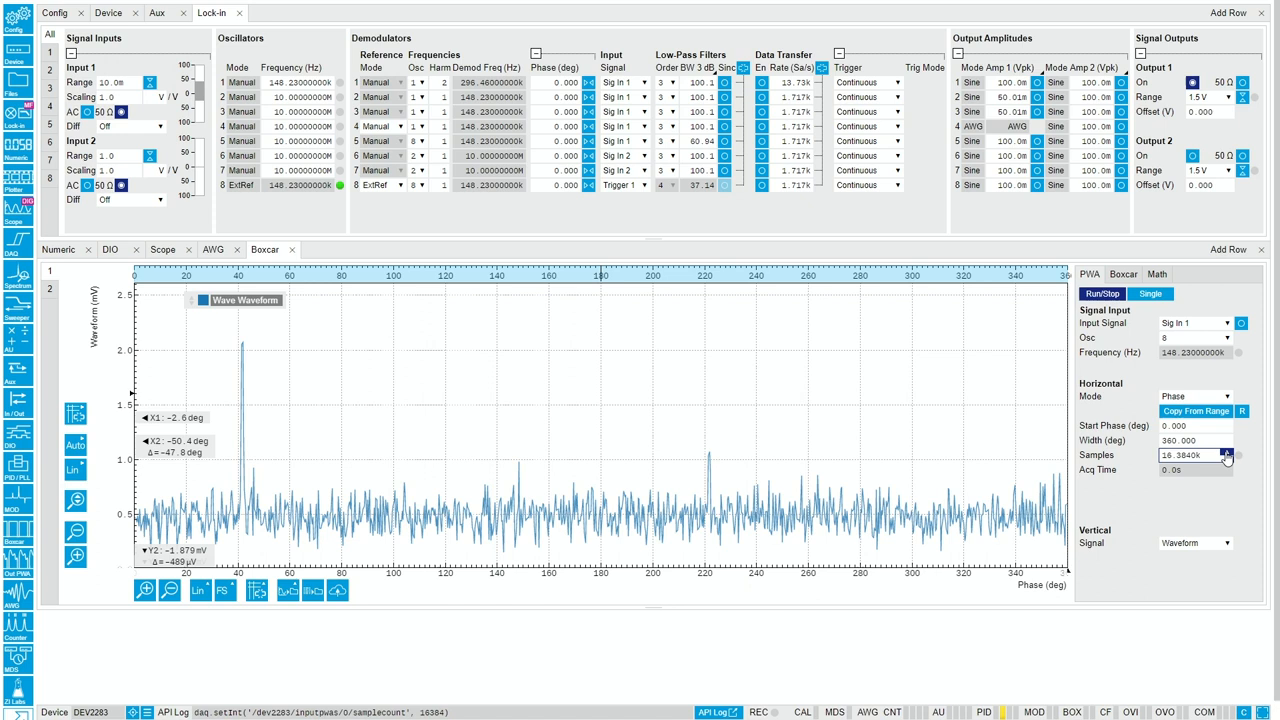
Raise PWA samples to 131.072k and inspect the 220° peak before returning to full range
left_click(1225, 455)
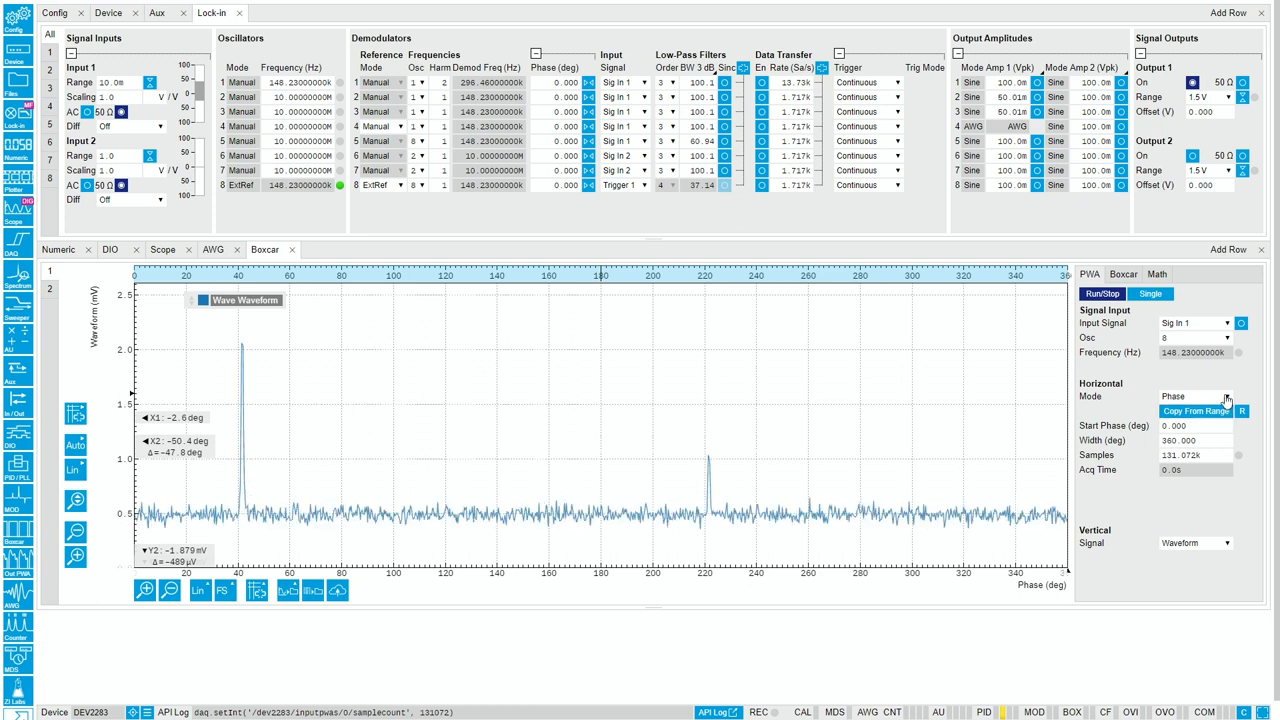
left_click(1195, 396)
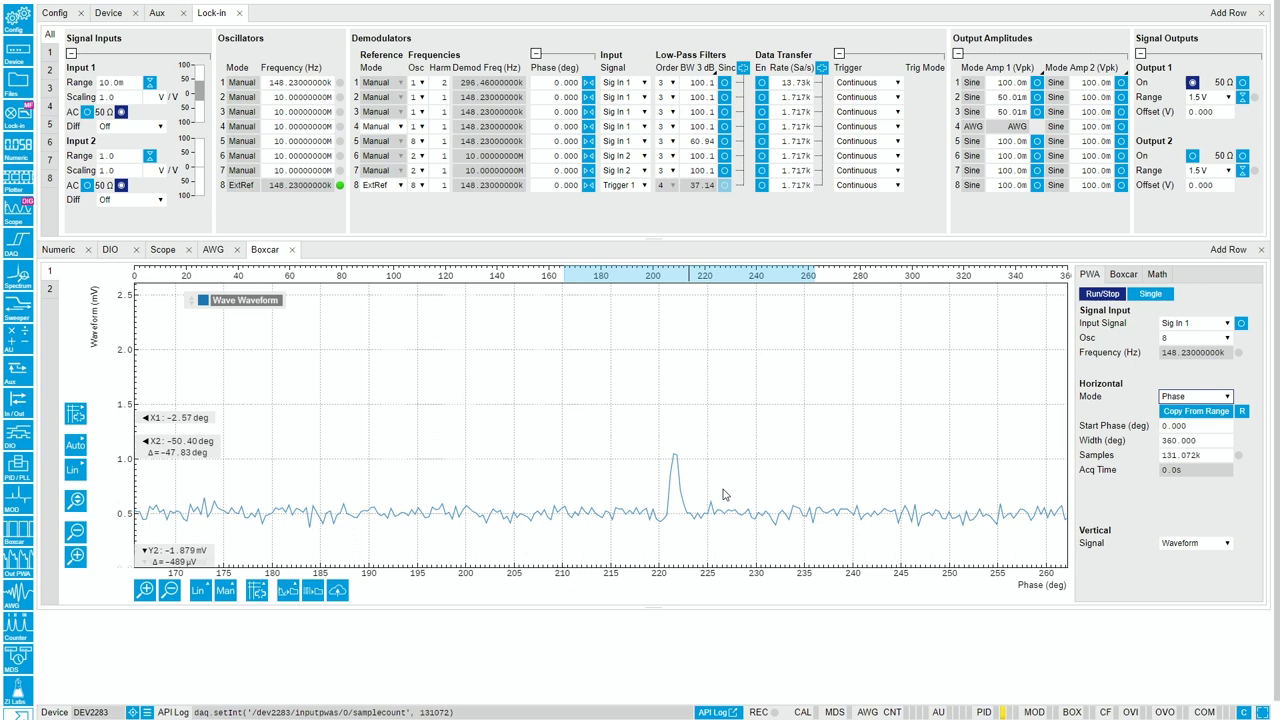
left_click(1195, 411)
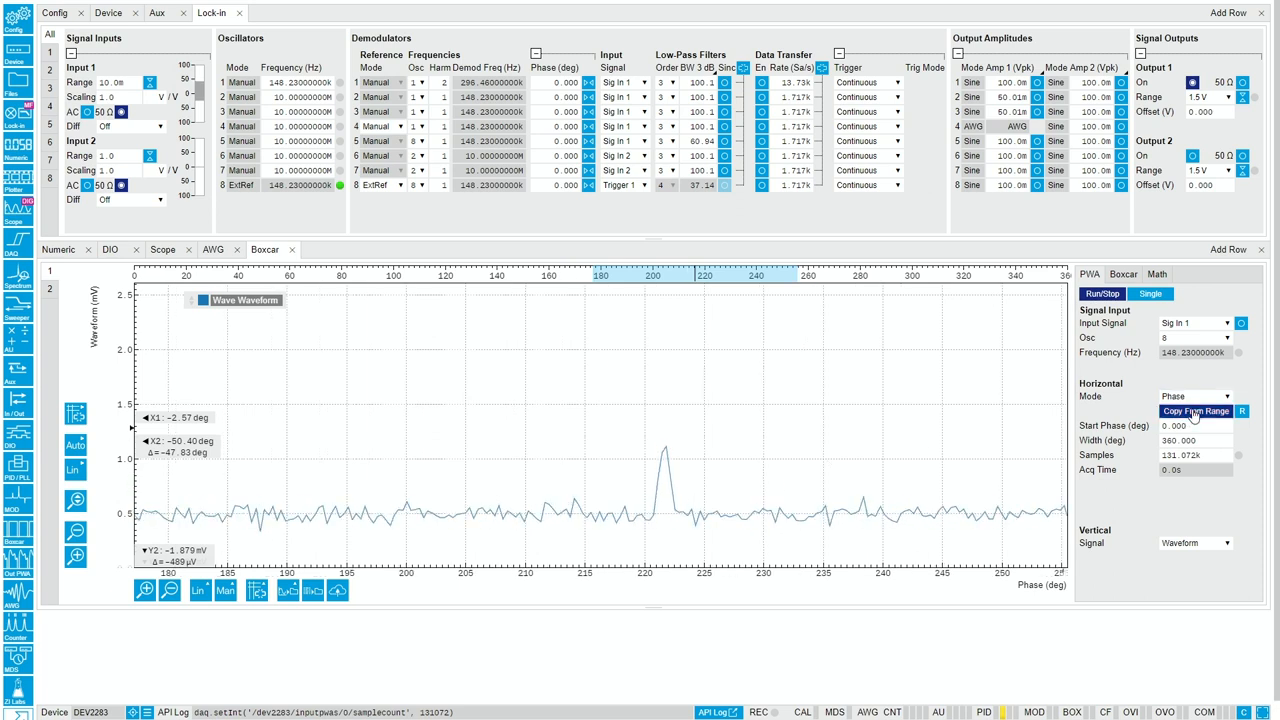
left_click(1196, 411)
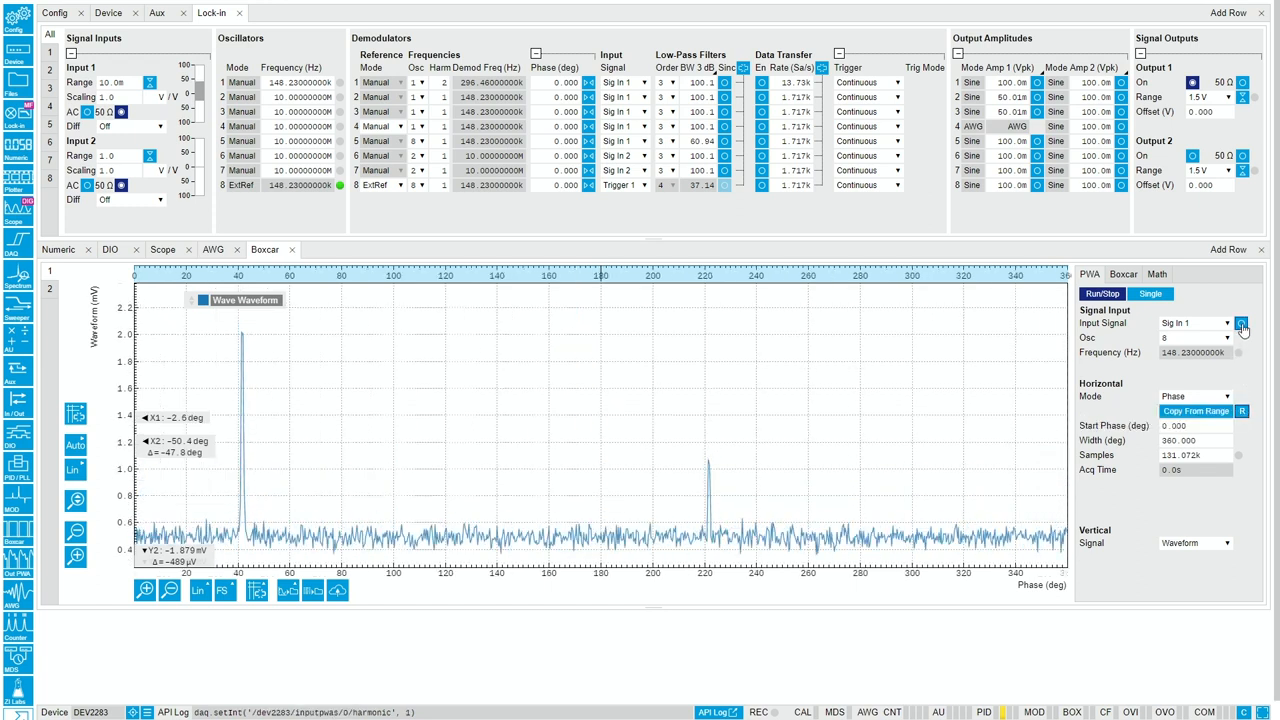
Interlock the analyzer input, place cursors around the 40° pulse, and enable the boxcar gate
left_click(1241, 323)
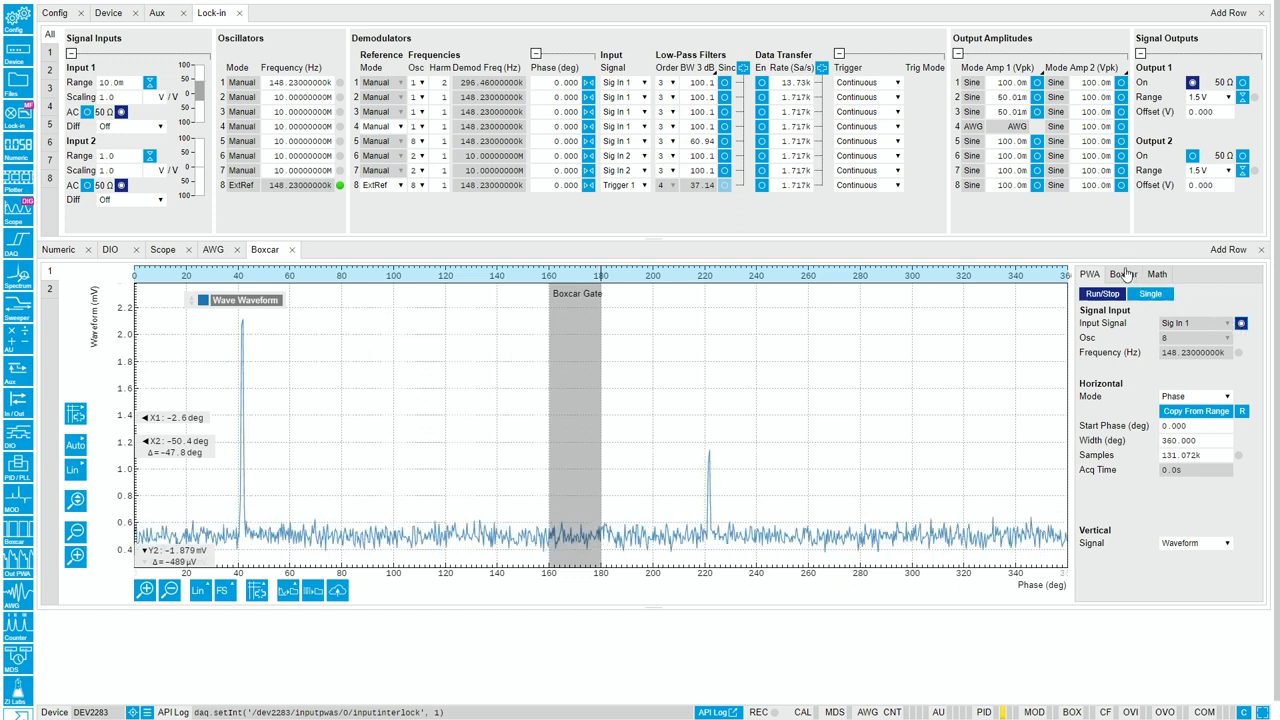
left_click(1122, 273)
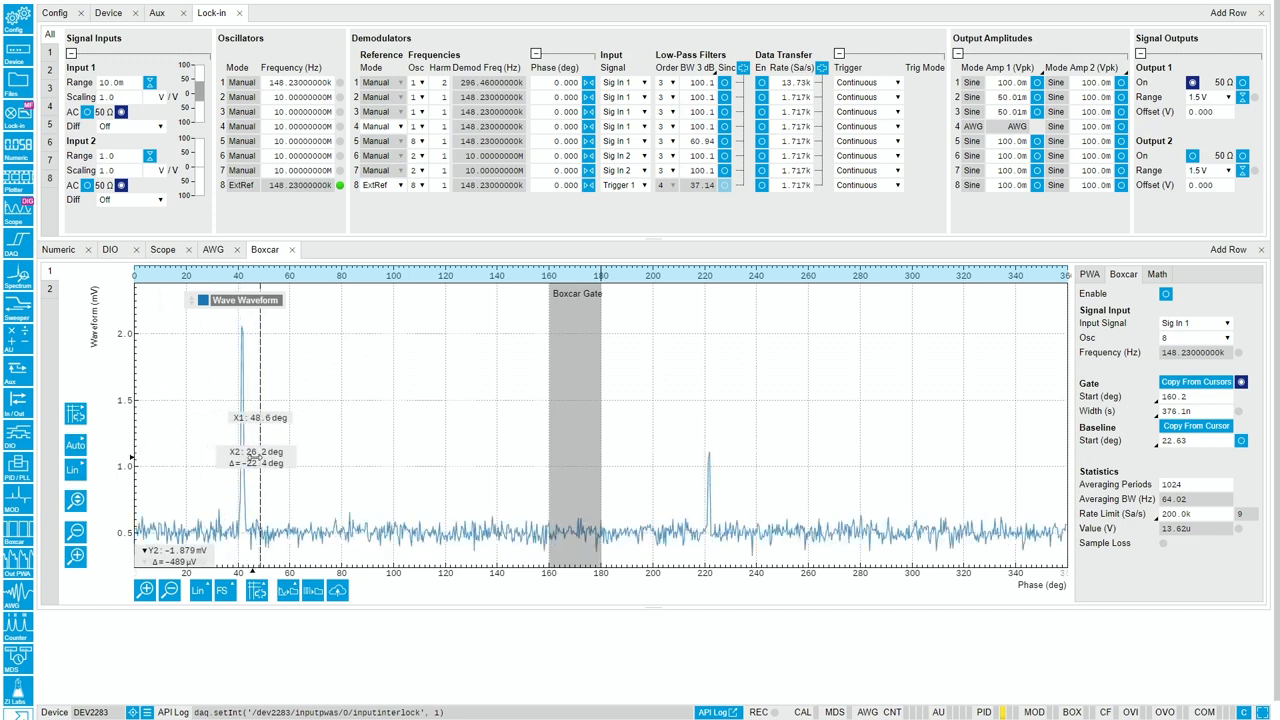
left_click_drag(250, 422, 220, 422)
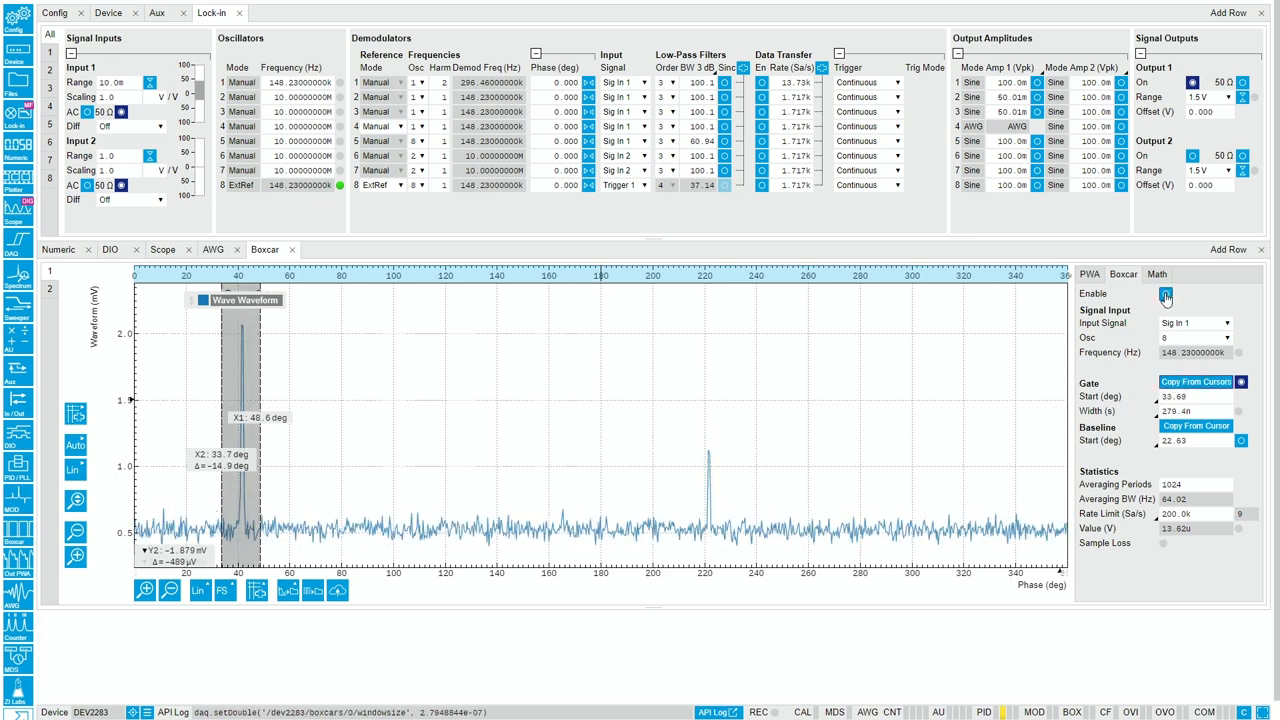
left_click(1165, 295)
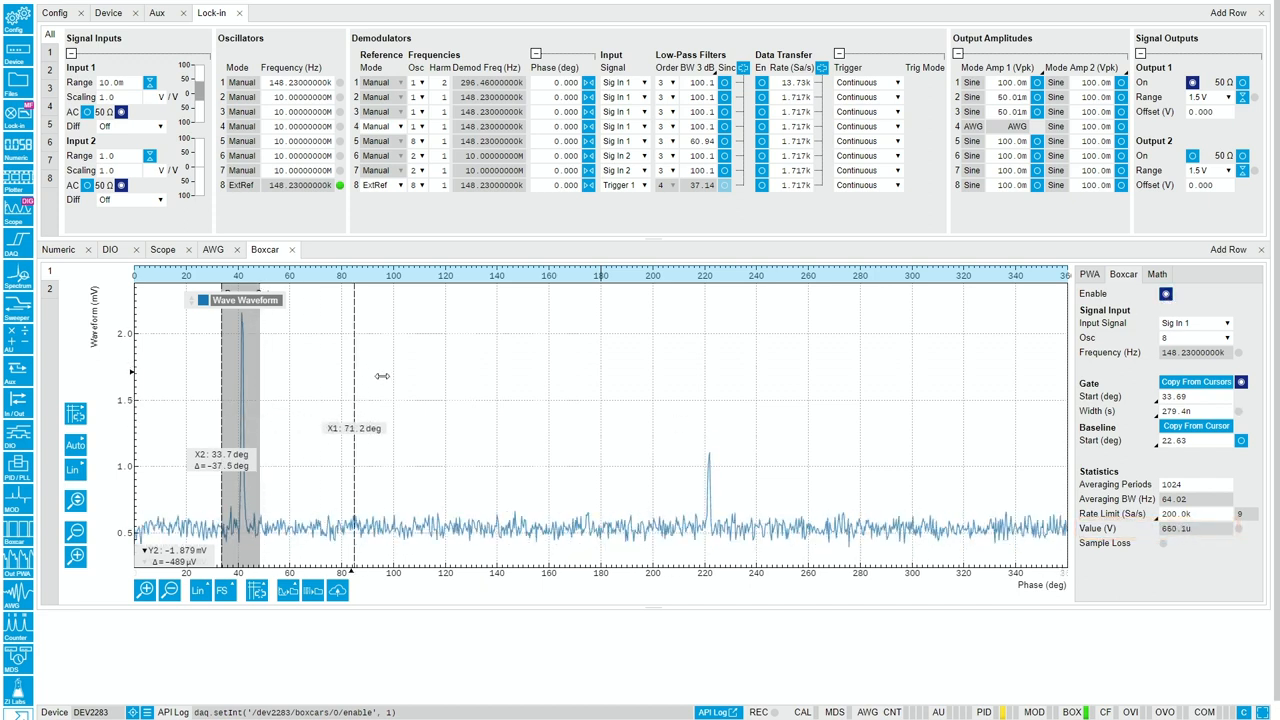
Move both cursors toward the smaller pulse, to about 215–231°
left_click_drag(353, 393, 730, 393)
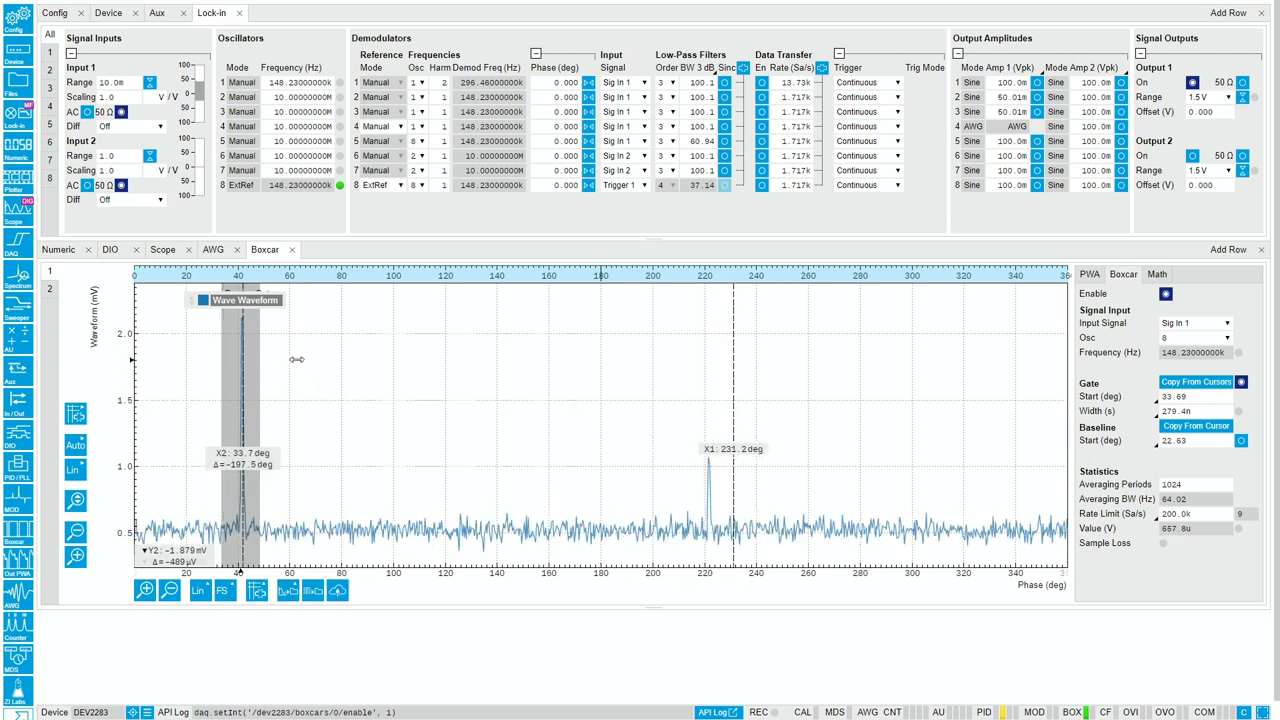
left_click_drag(240, 400, 690, 400)
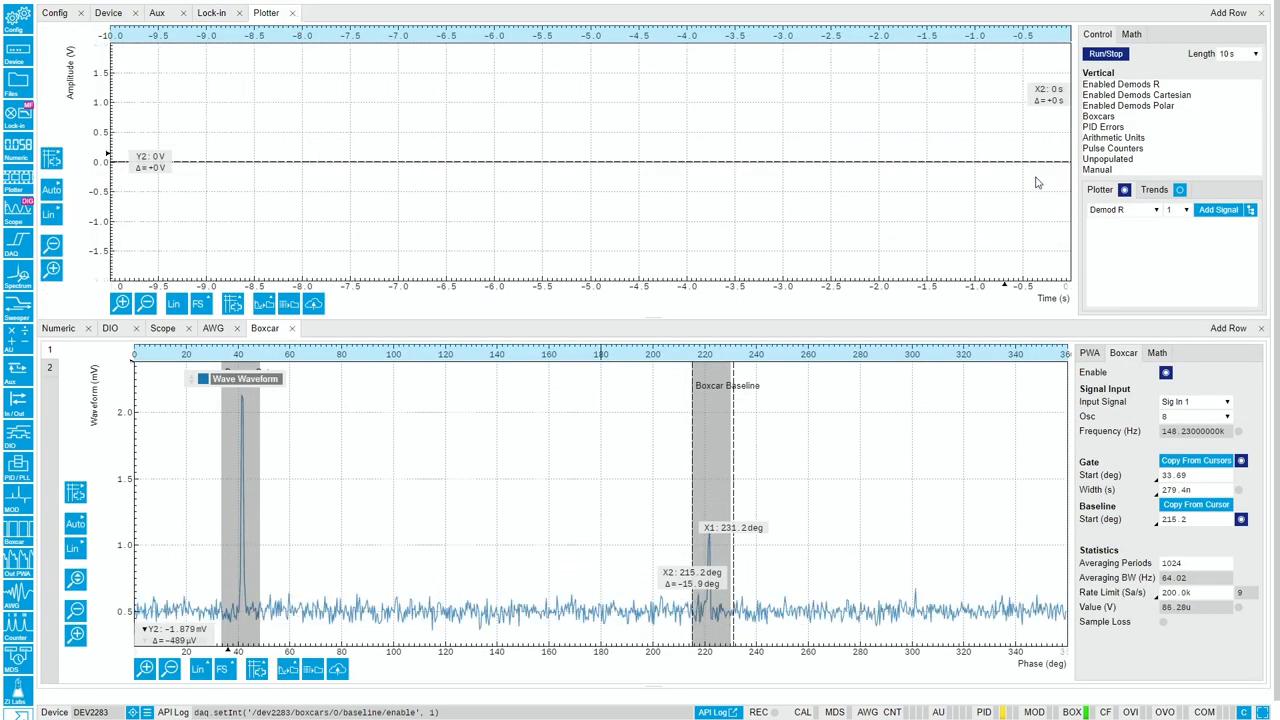
Add the Boxcar output to the Plotter and set averaging periods to 2048
left_click(1120, 209)
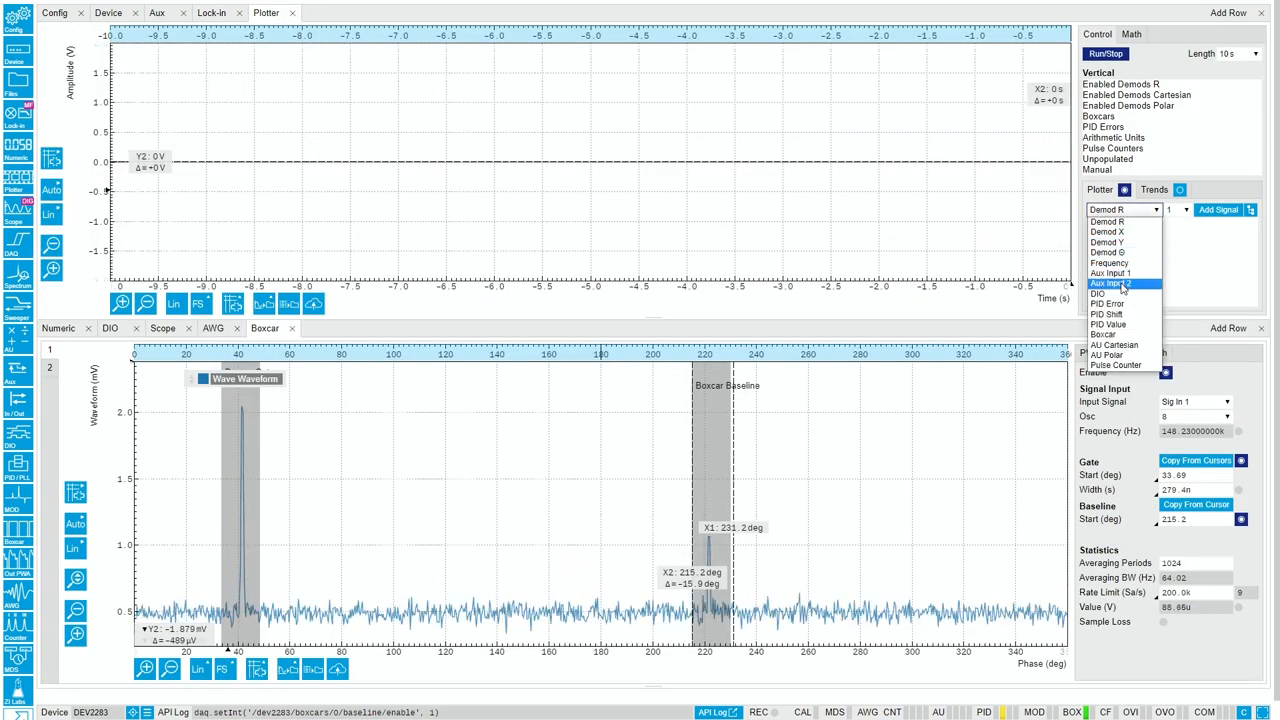
left_click(1106, 334)
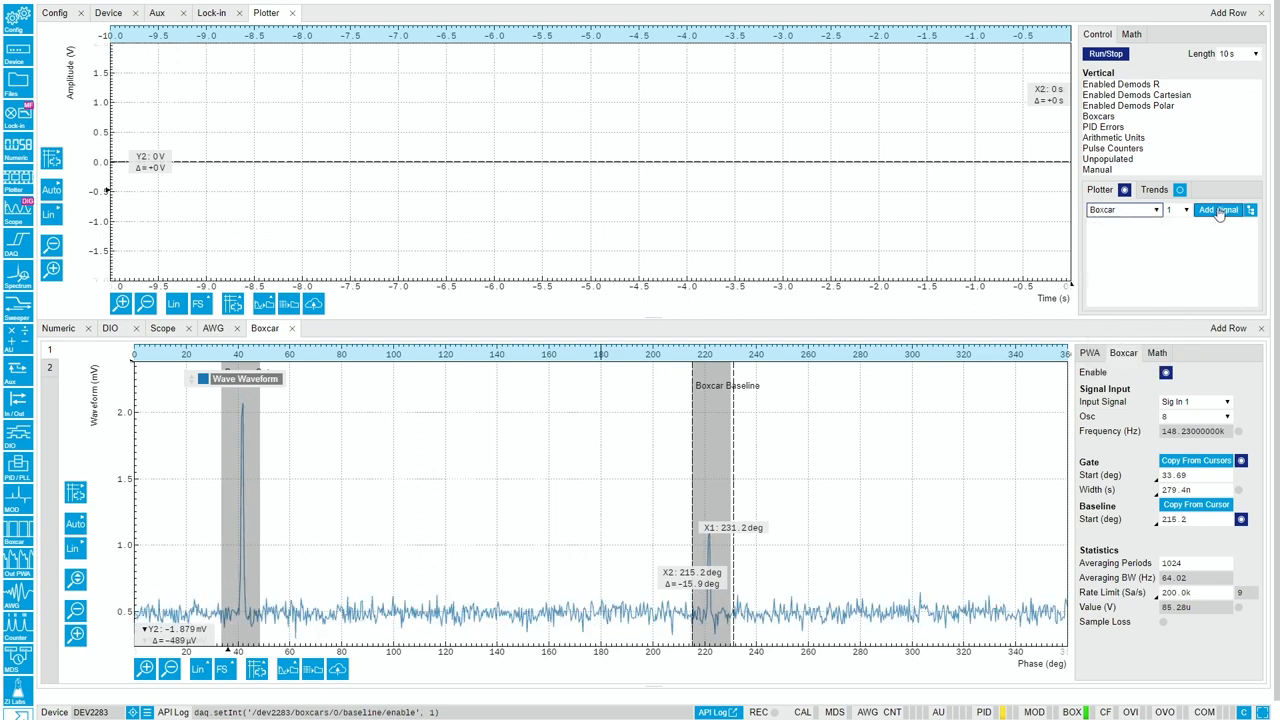
left_click(1218, 210)
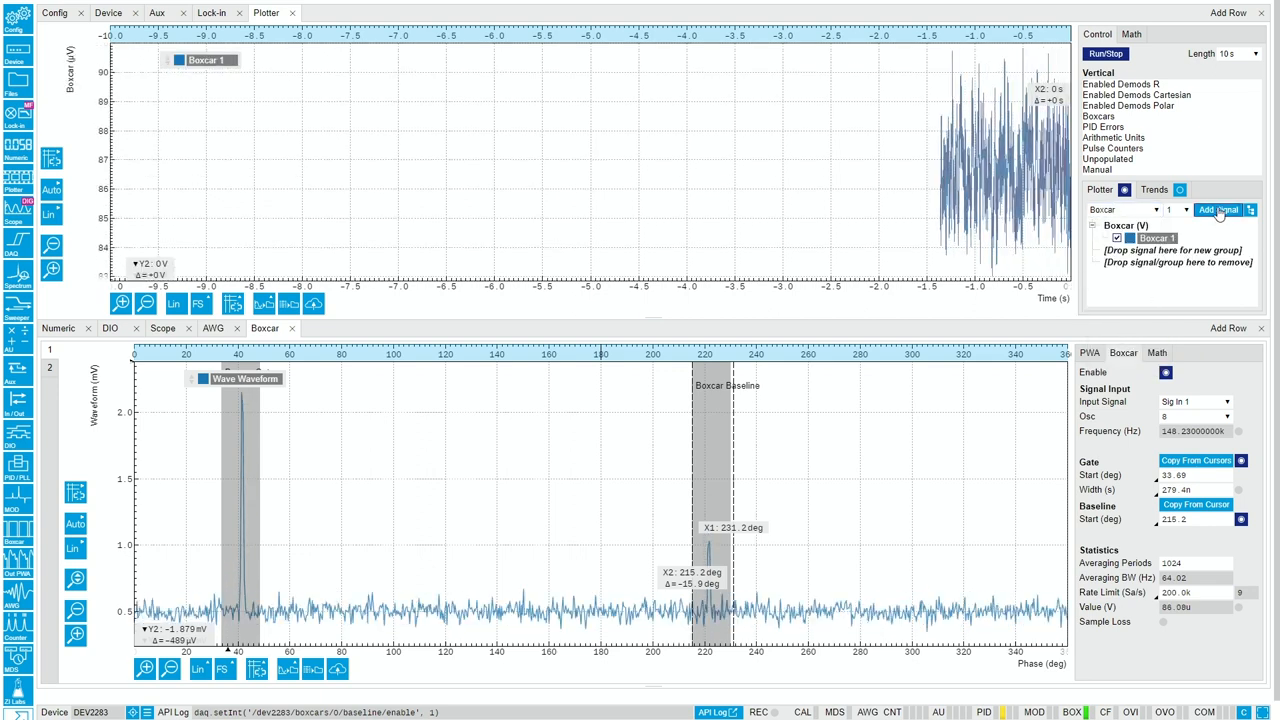
mouse_move(1227, 572)
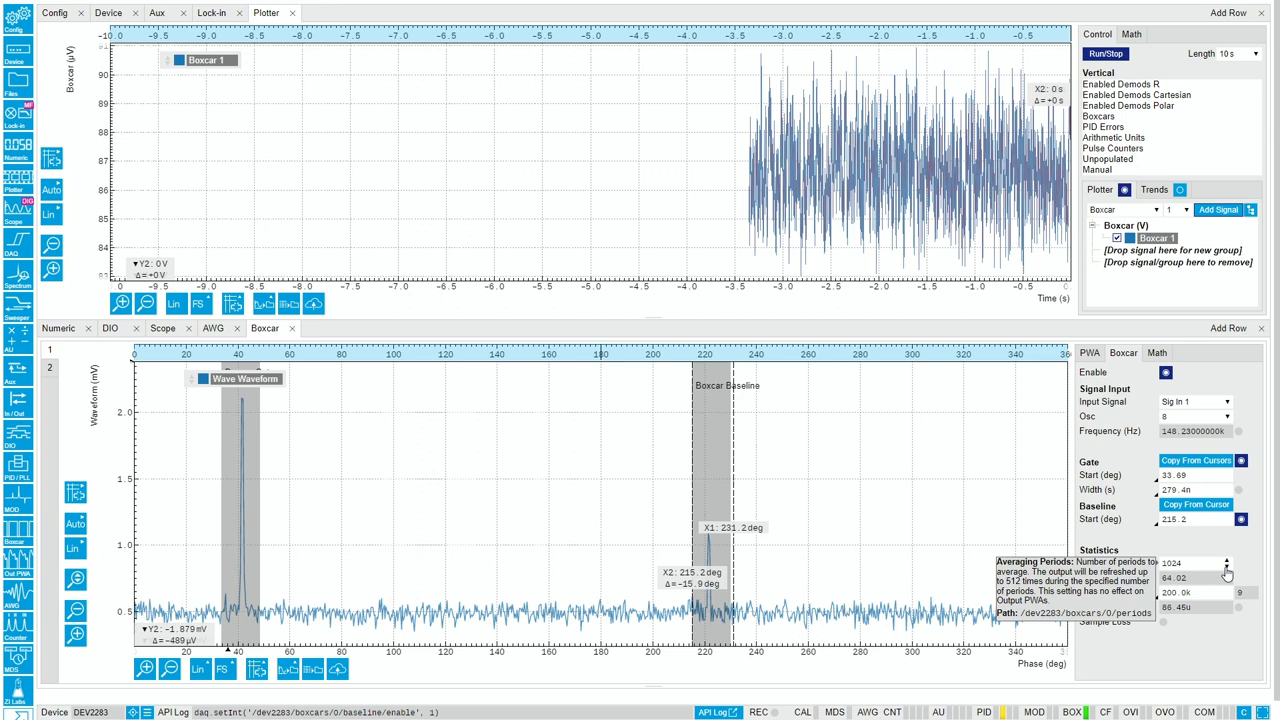
left_click(1228, 575)
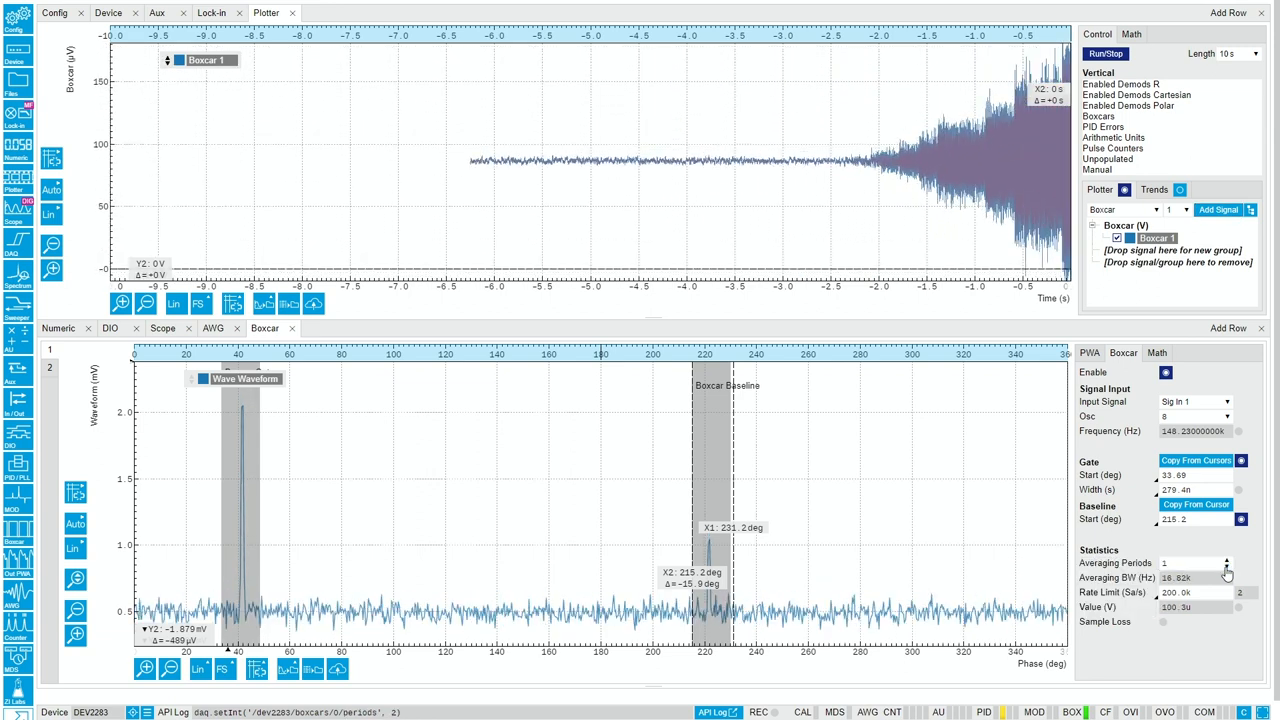
left_click(1227, 560)
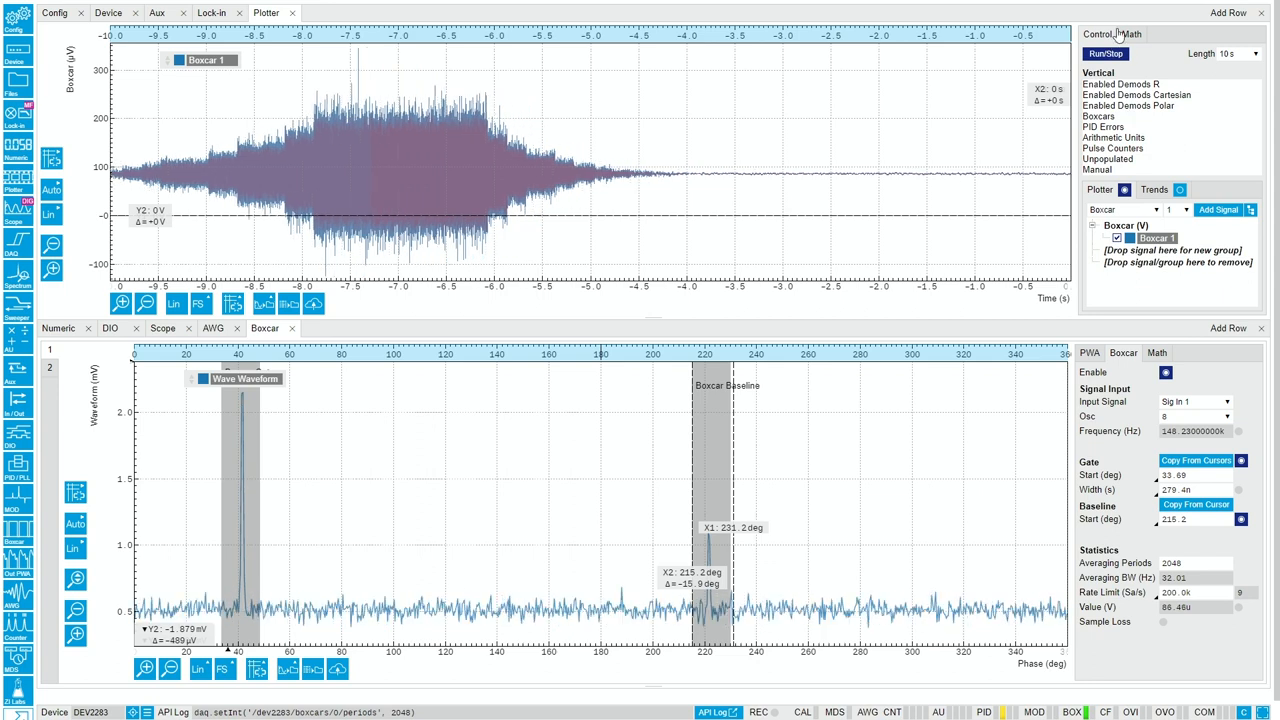
Add all Histogram statistics from the Plotter's Math tools to the boxcar trace
left_click(1131, 34)
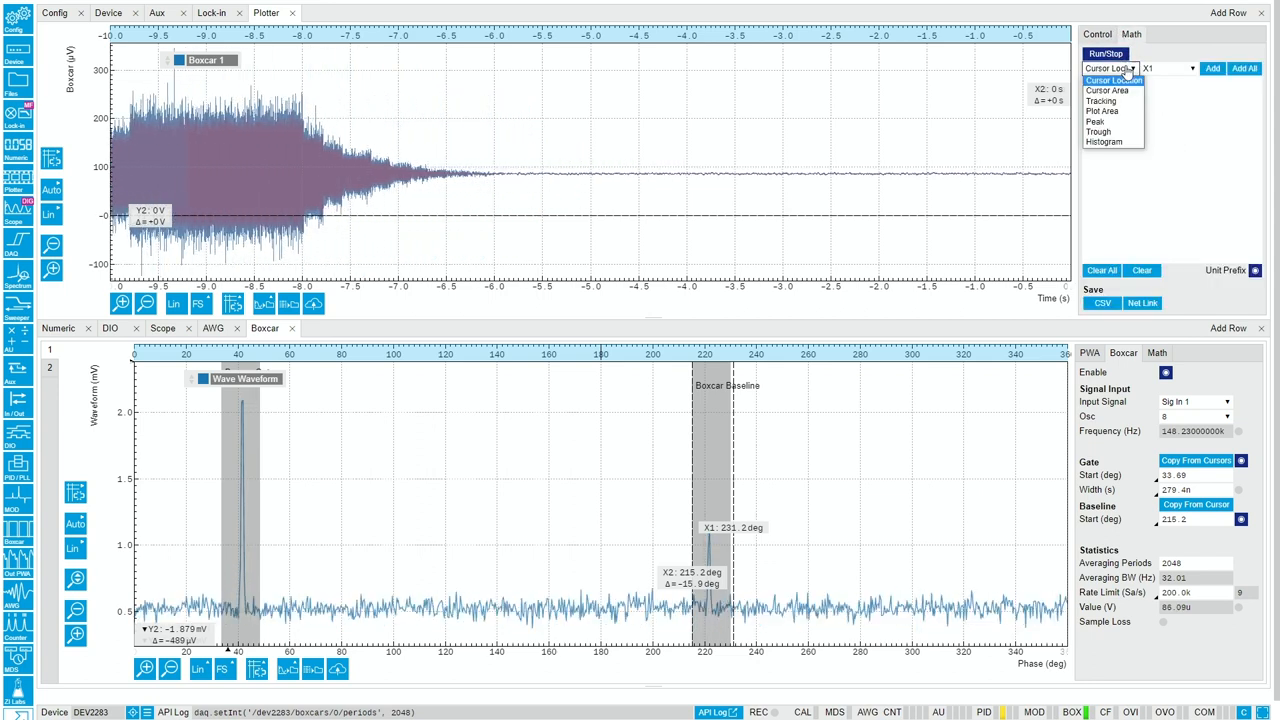
left_click(1104, 141)
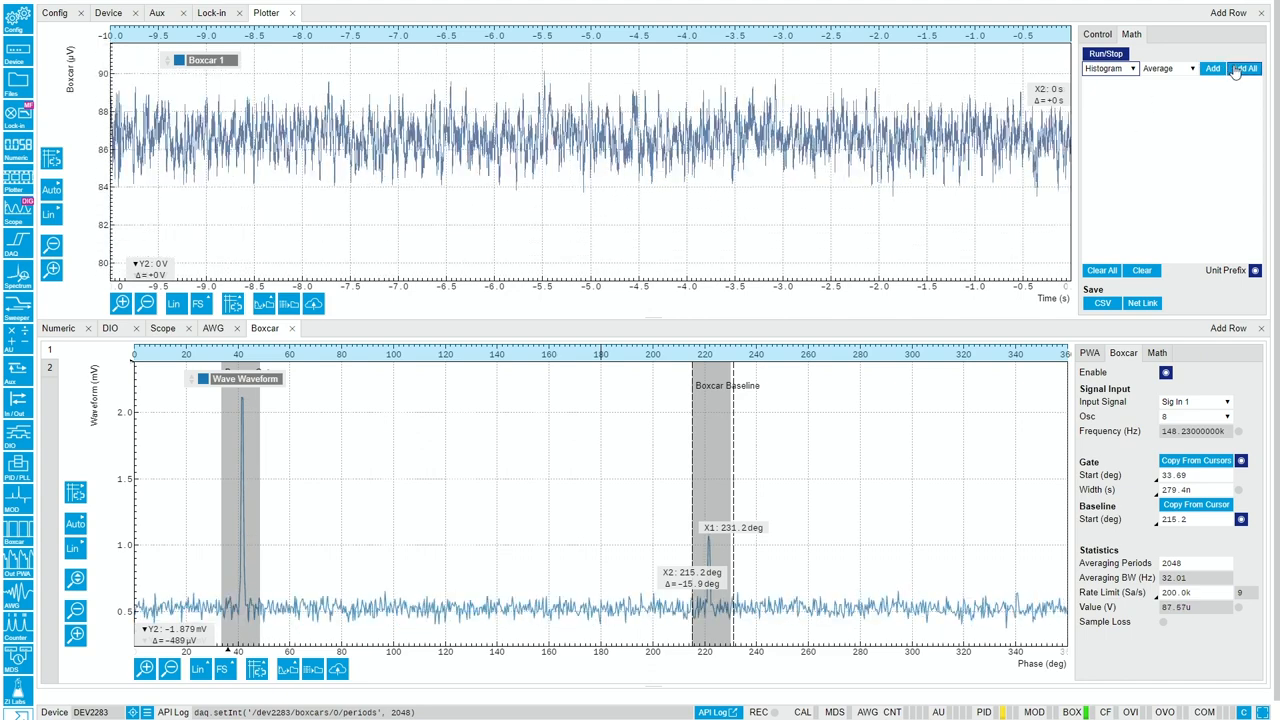
left_click(1246, 68)
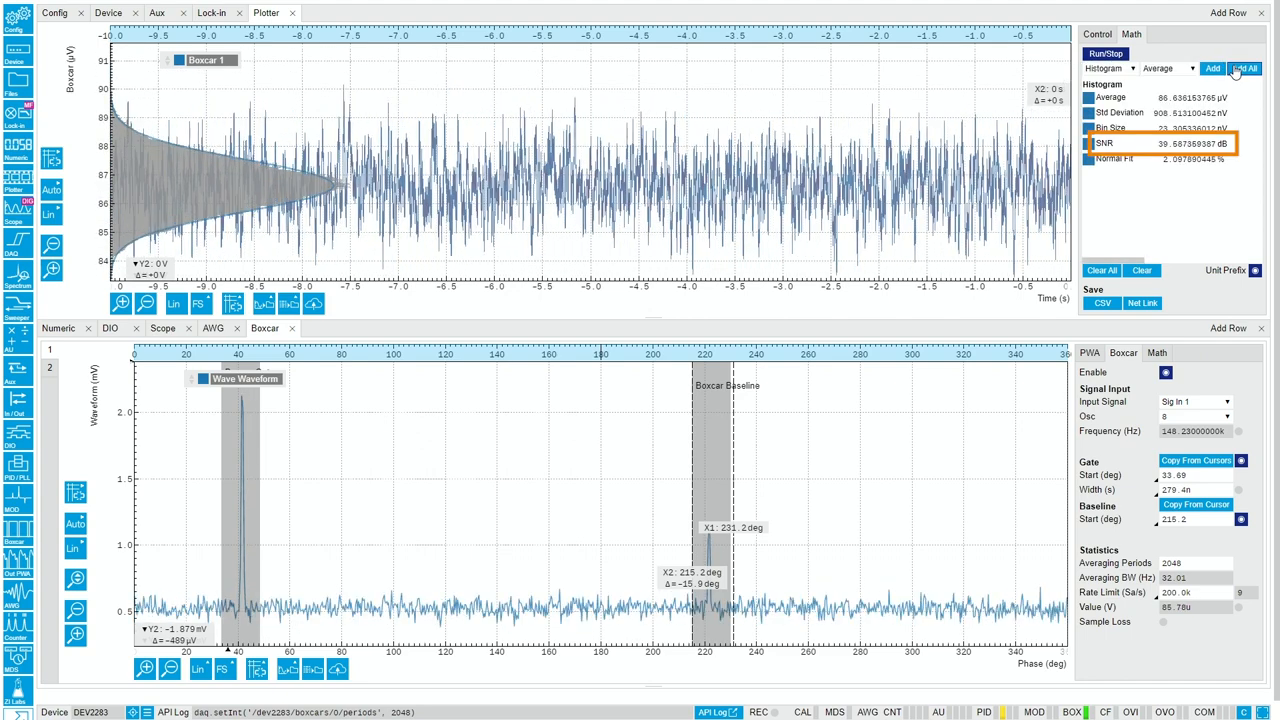